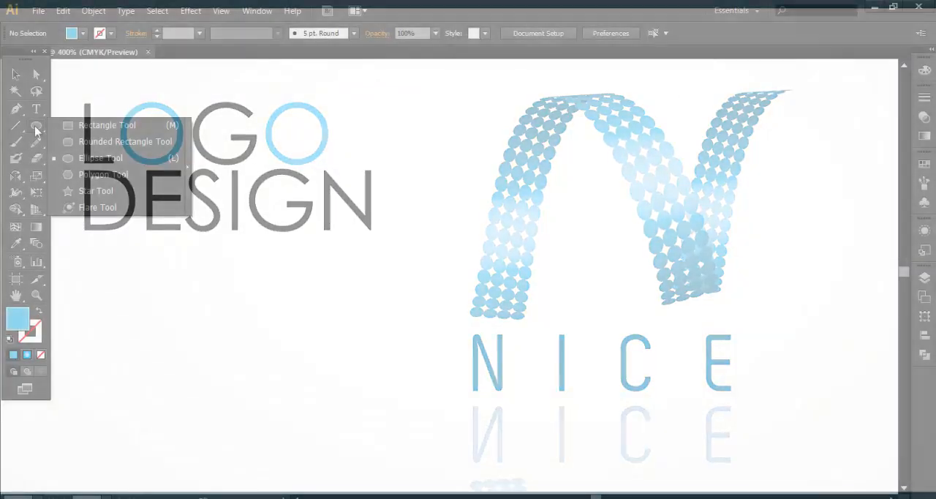
Choose the Ellipse Tool to draw a small blue ellipse on the blank page.
click(100, 158)
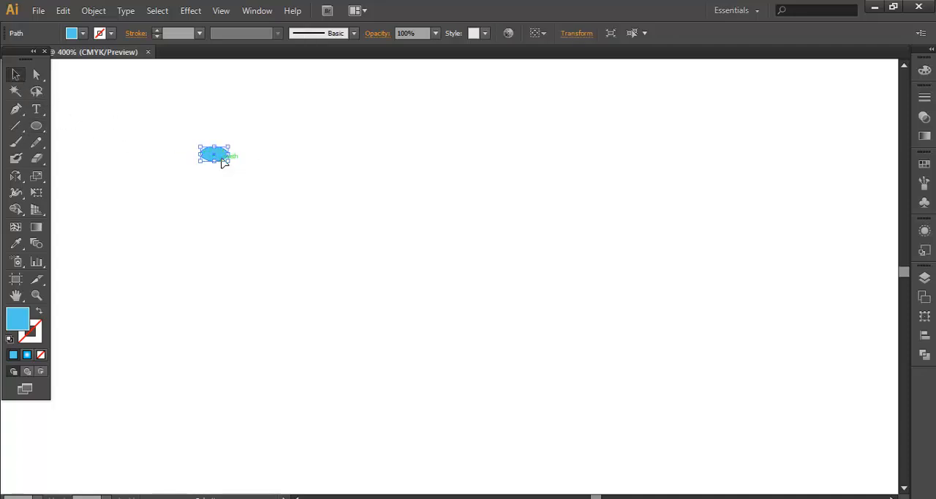
Duplicate the ellipse into a four-row column, repeat it across into a long band, and shift it left.
drag(213, 155, 213, 164)
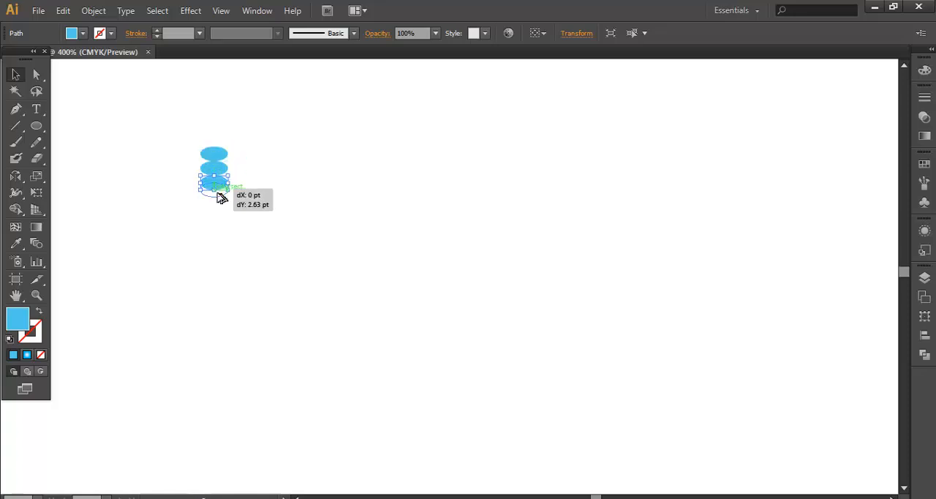
drag(220, 198, 214, 193)
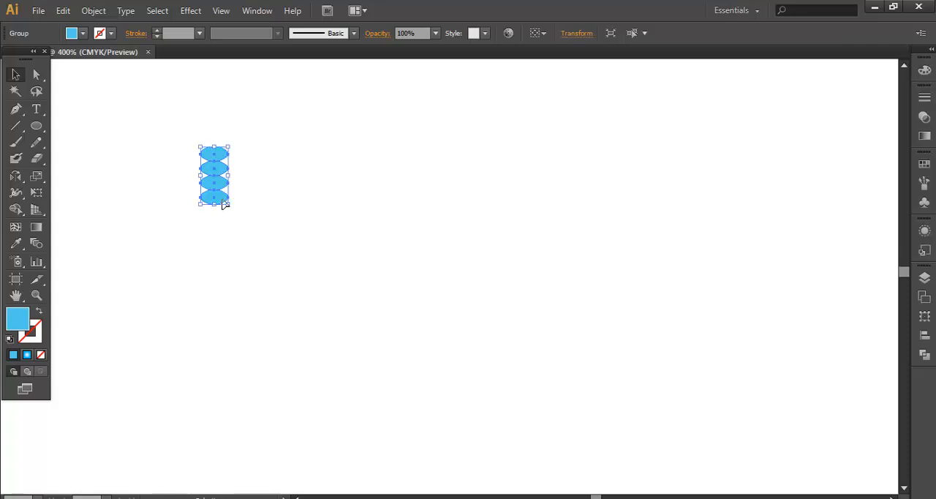
drag(213, 175, 243, 175)
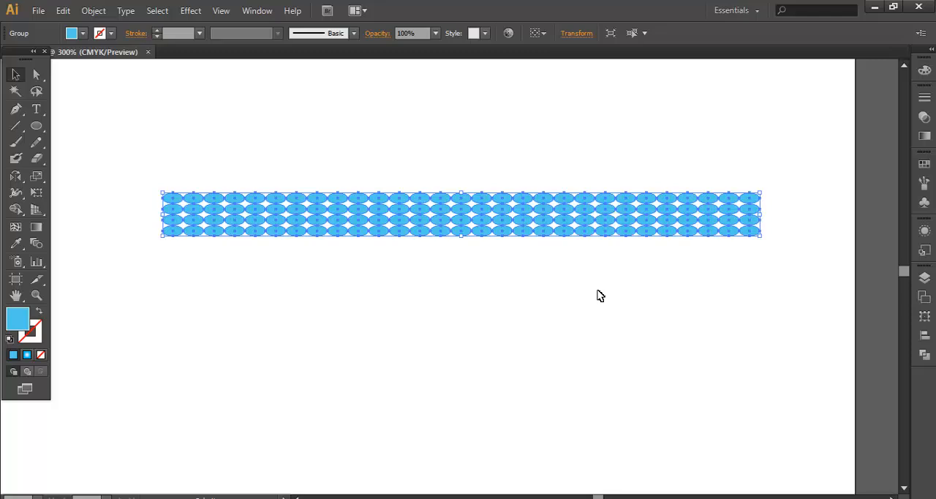
drag(461, 214, 398, 255)
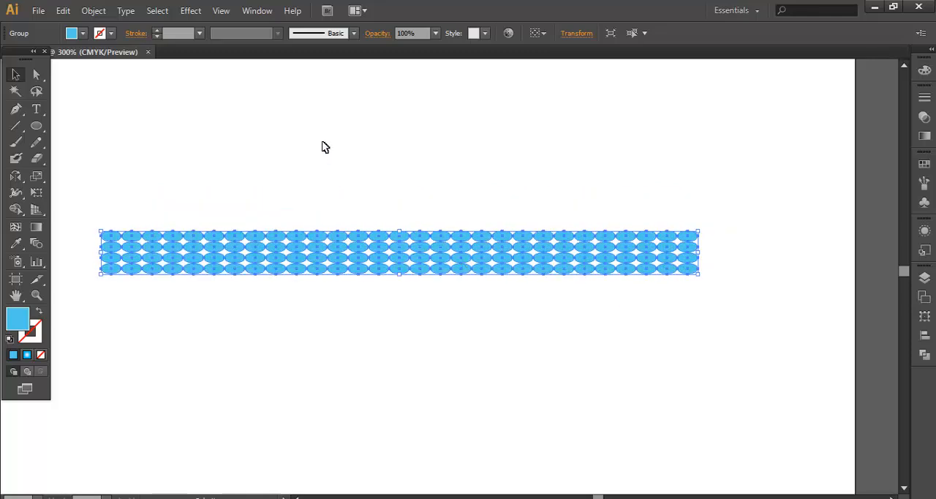
Create a new symbol named PARTICLES from the ellipse band.
click(258, 10)
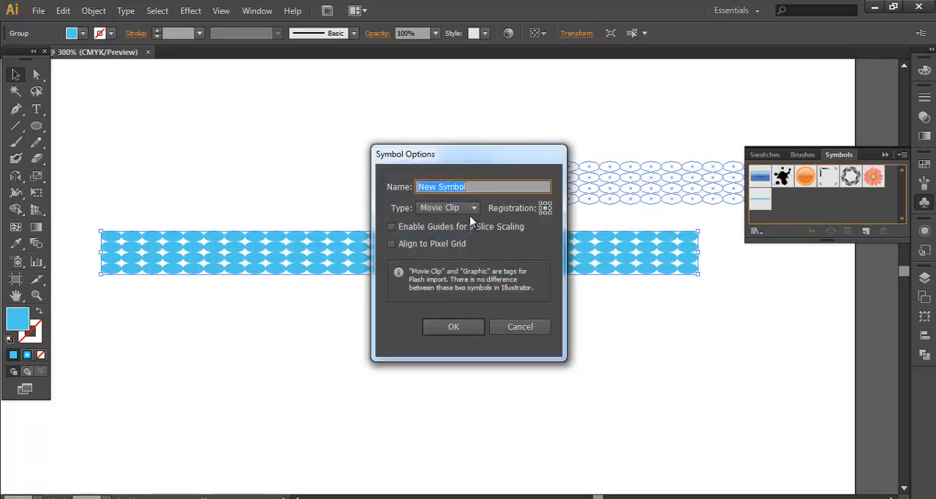
mouse_move(328, 196)
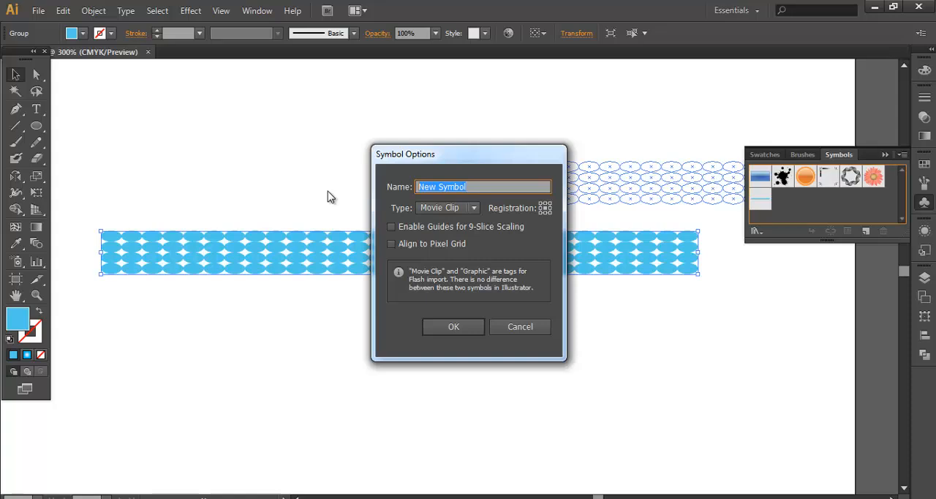
text(PARTICLES)
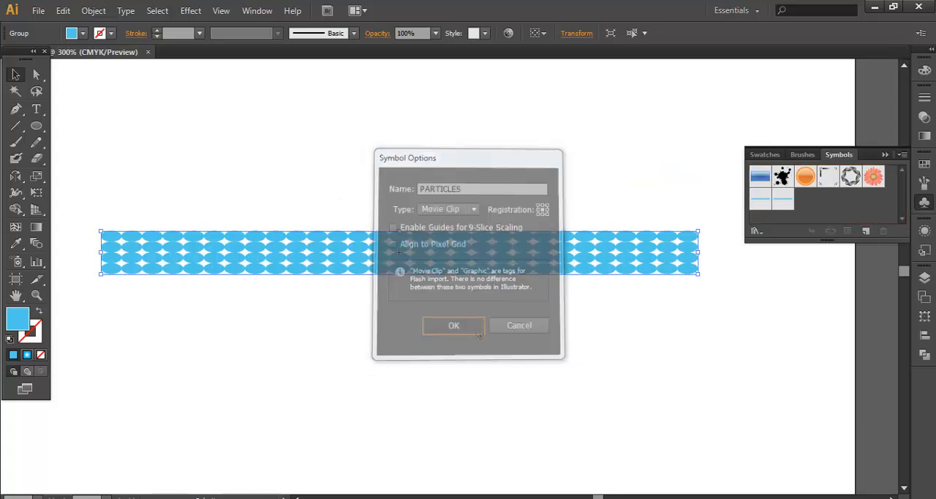
click(454, 325)
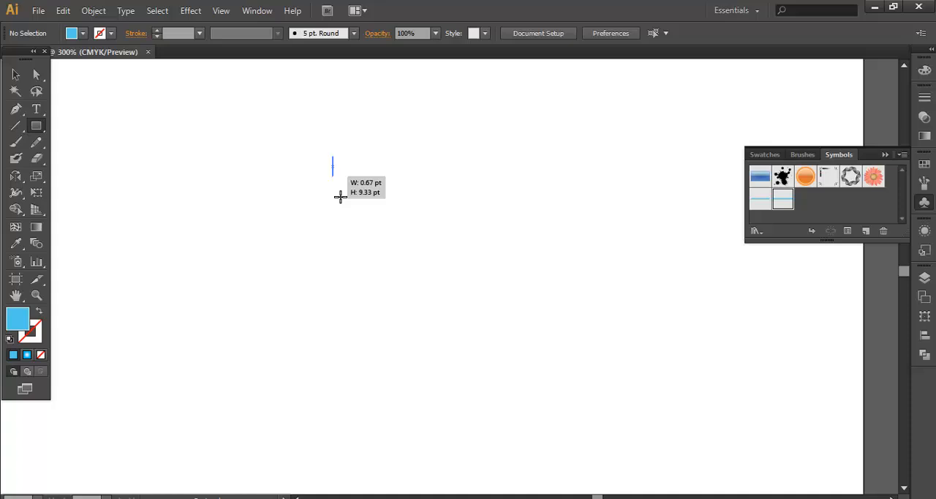
Draw a tall blue rectangle and apply Effect > 3D > Revolve with Preview showing a shaded cylinder.
drag(334, 161, 423, 296)
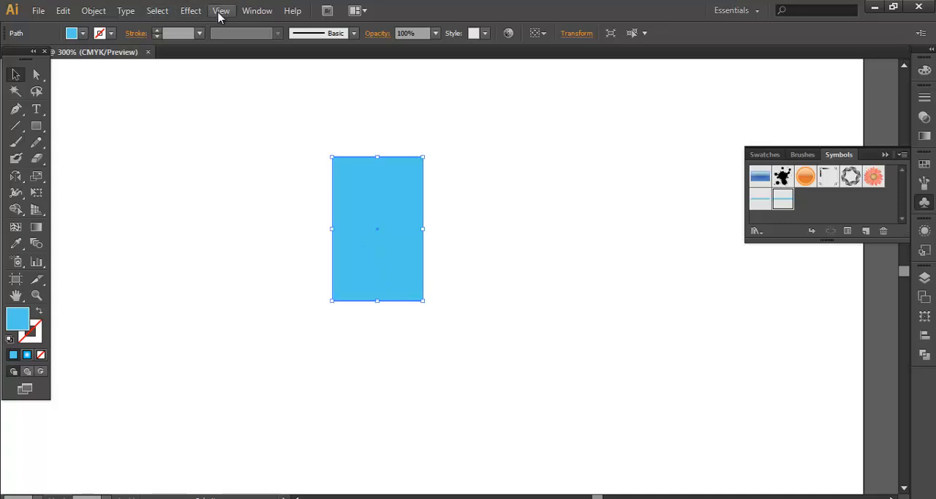
click(190, 10)
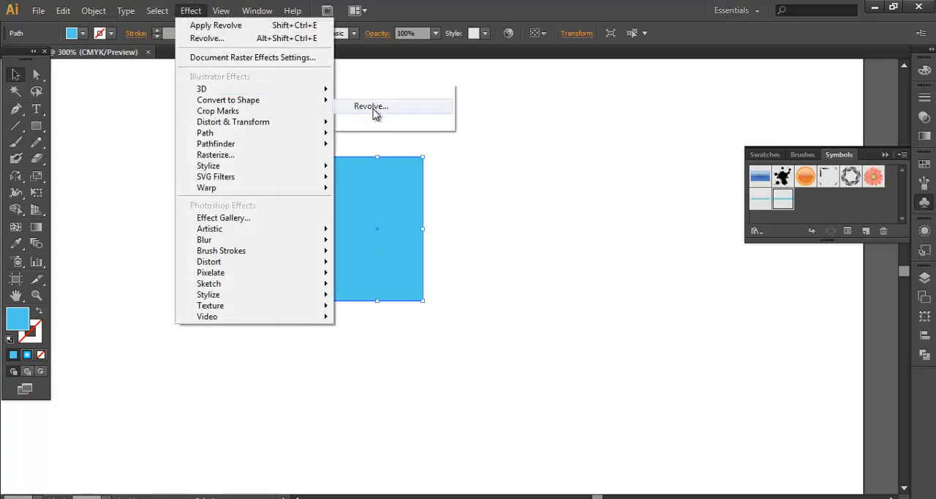
click(370, 105)
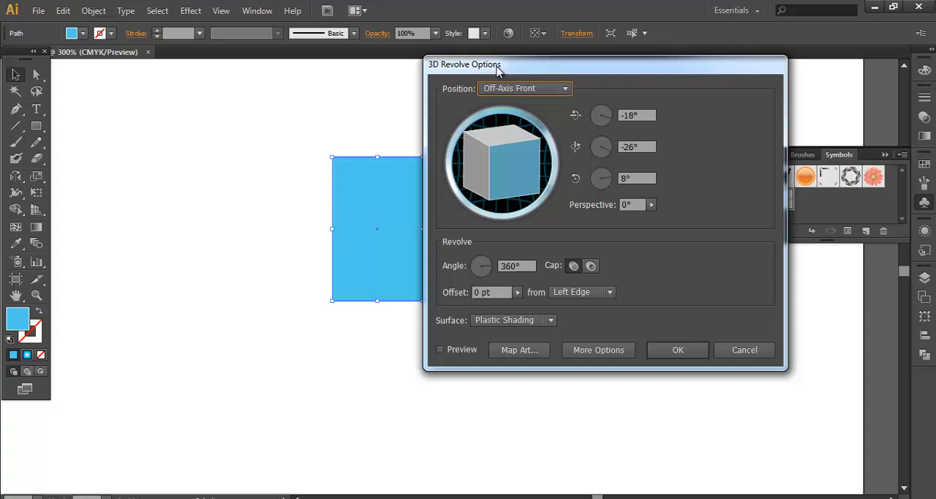
mouse_move(462, 234)
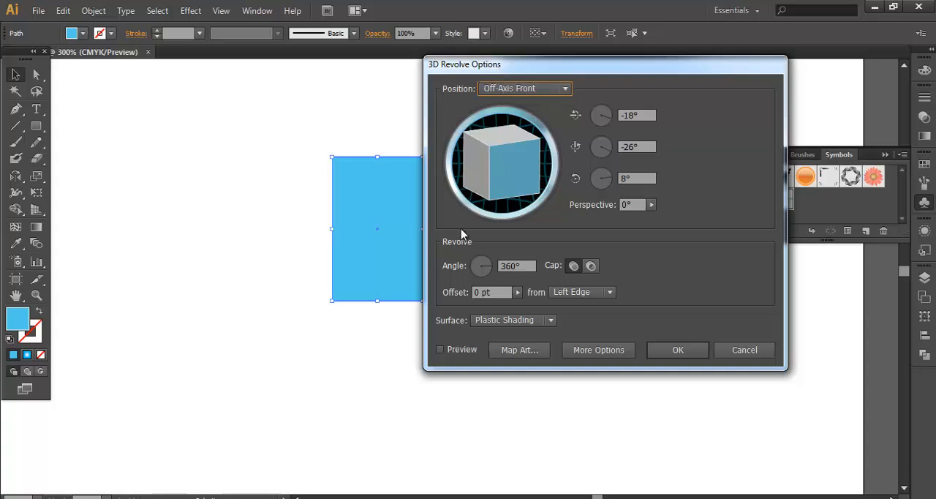
drag(463, 64, 529, 57)
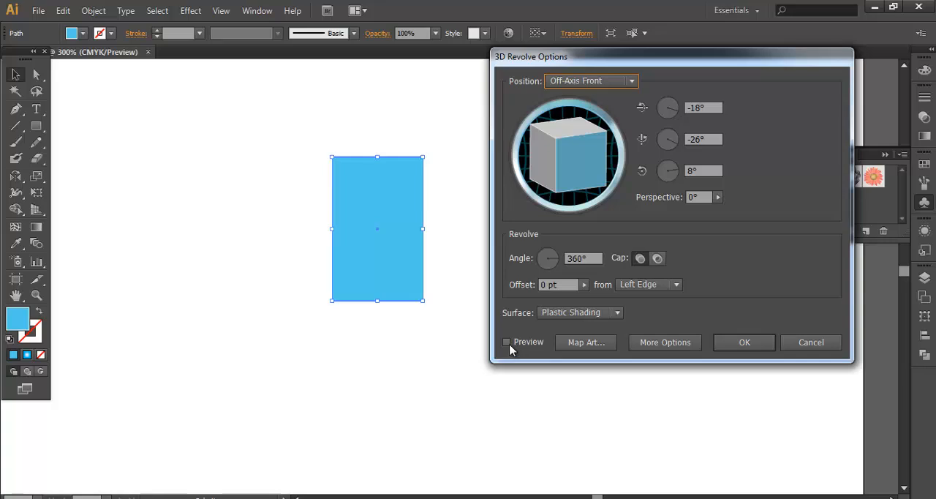
click(506, 340)
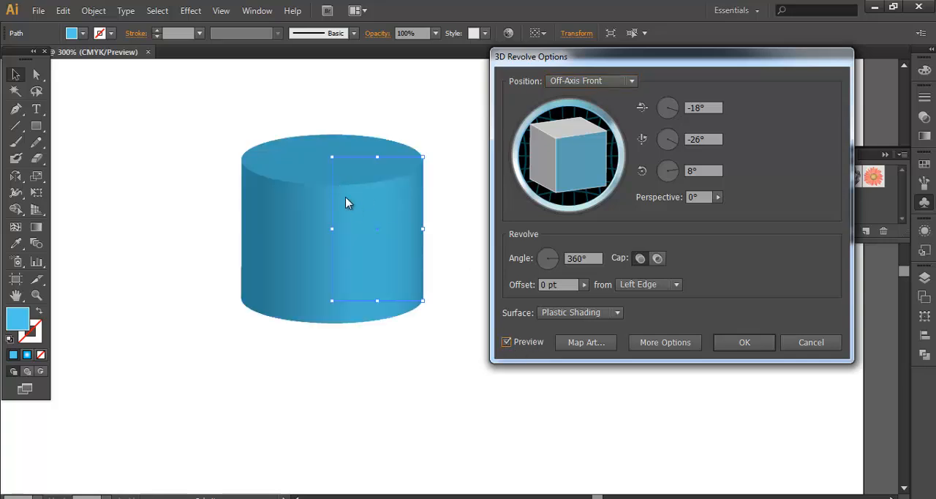
mouse_move(369, 213)
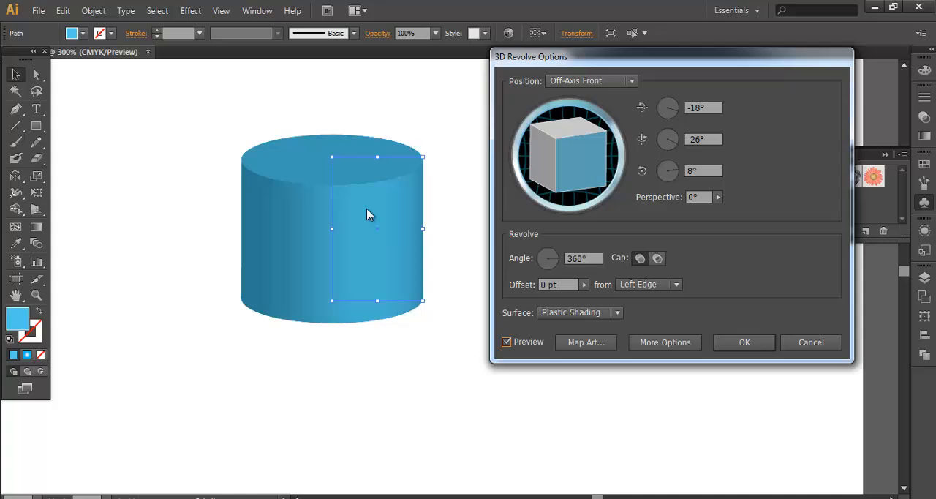
mouse_move(388, 211)
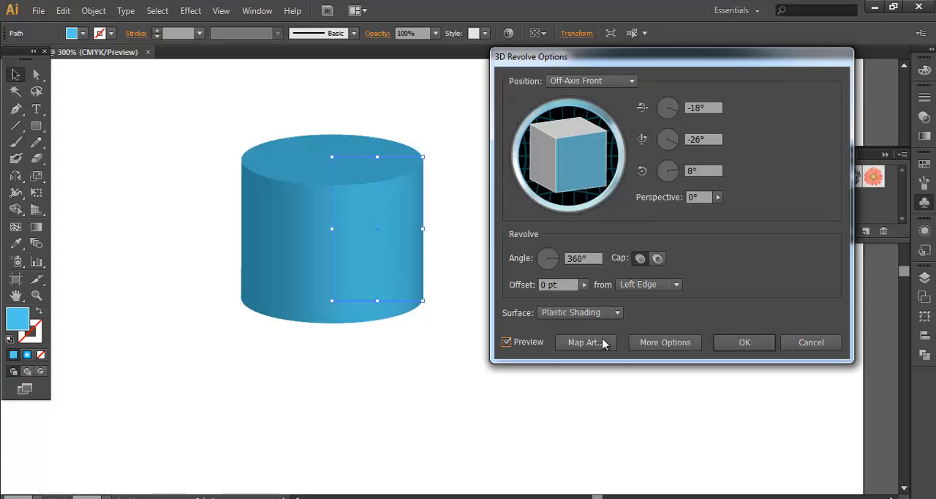
mouse_move(611, 61)
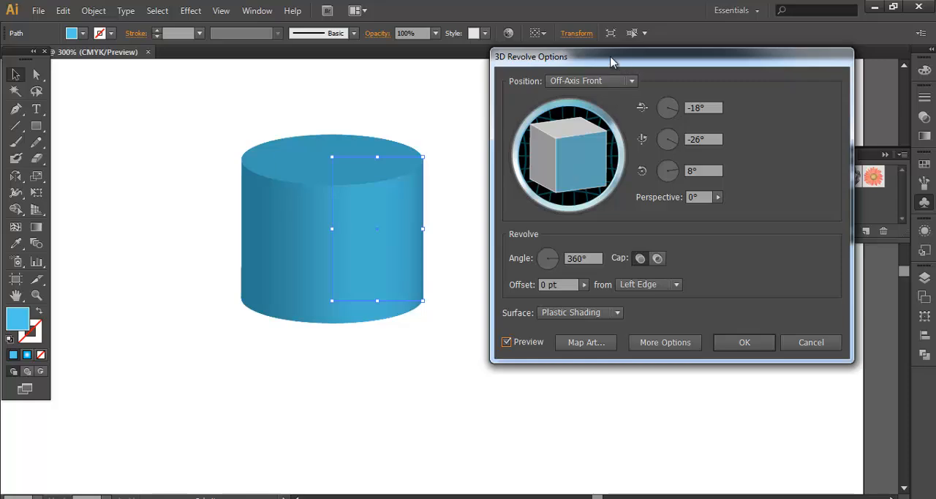
In Map Art, hide geometry, pick surface 3 of 3 and map the PARTICLES symbol across it.
click(585, 342)
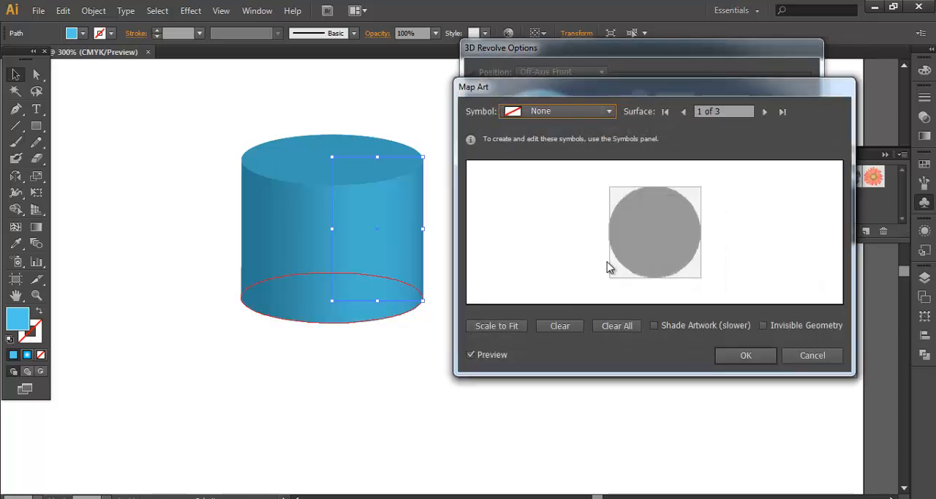
click(764, 324)
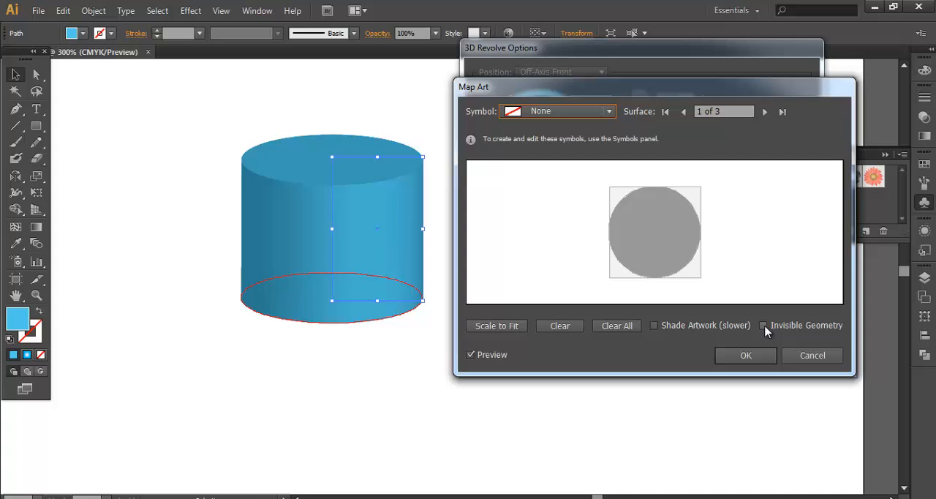
click(763, 325)
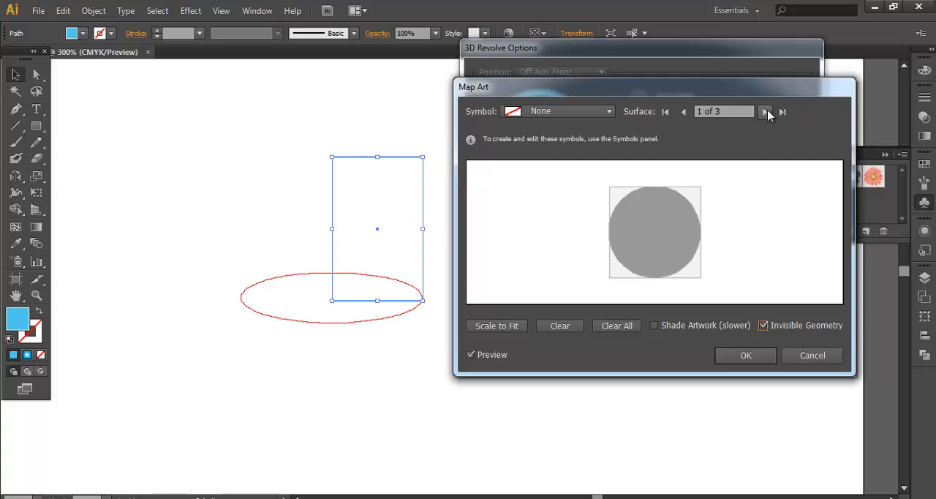
click(765, 111)
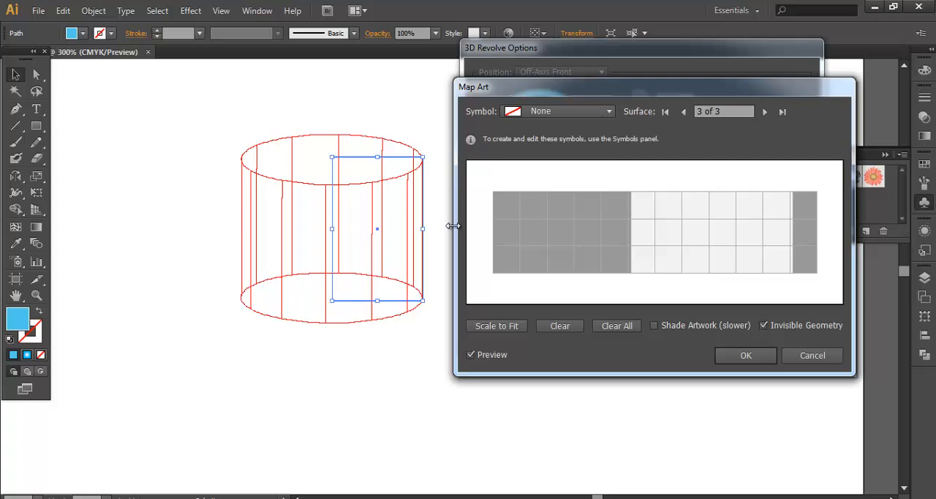
mouse_move(512, 193)
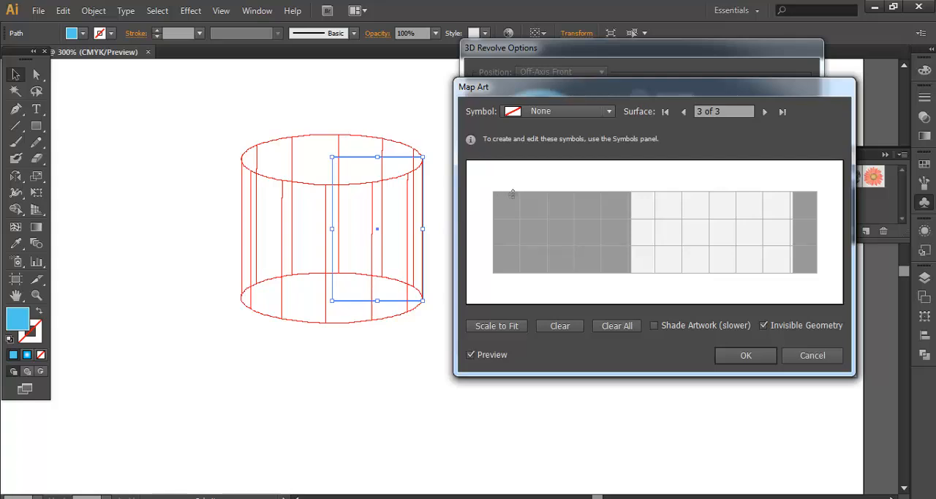
mouse_move(585, 134)
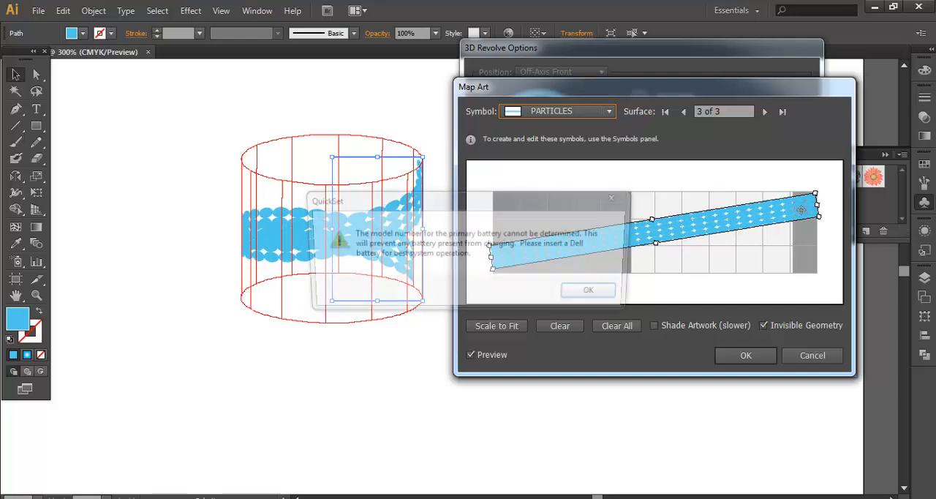
click(588, 290)
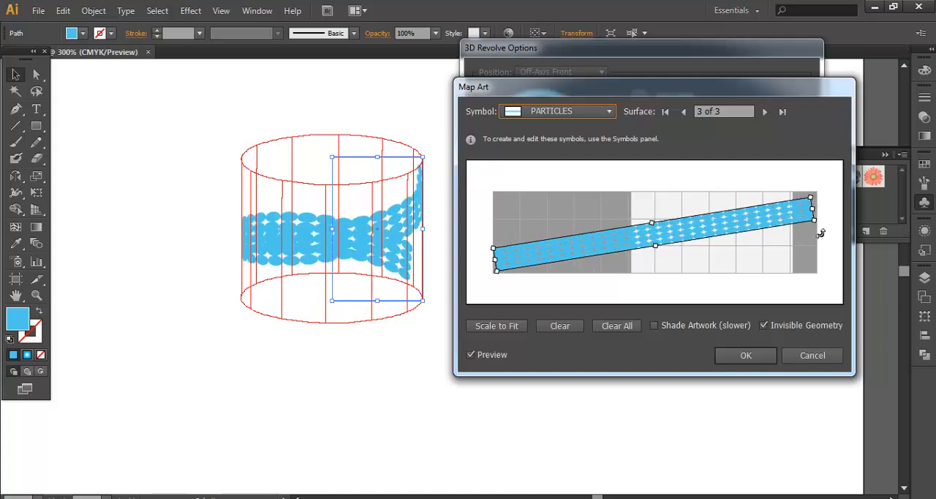
mouse_move(821, 228)
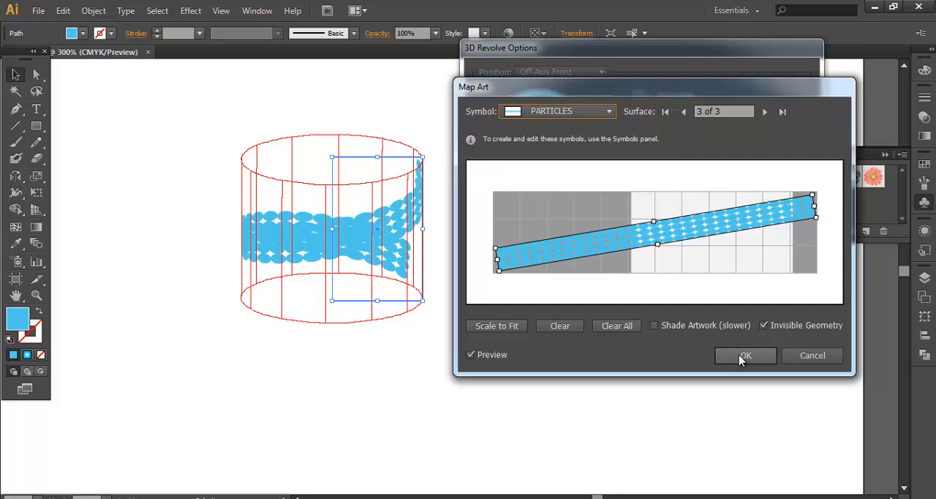
click(745, 355)
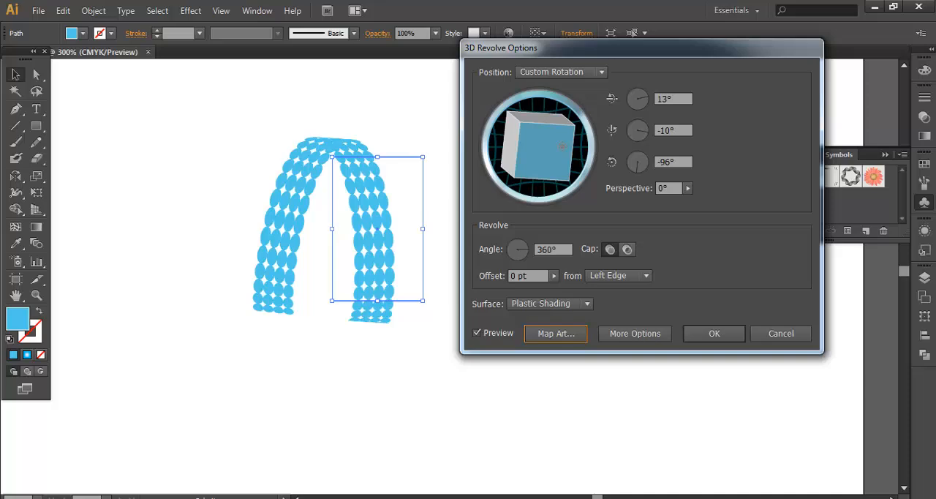
Rotate the ribbon to about -170°, -3°, -89° and set Perspective to 123°.
drag(556, 154, 553, 155)
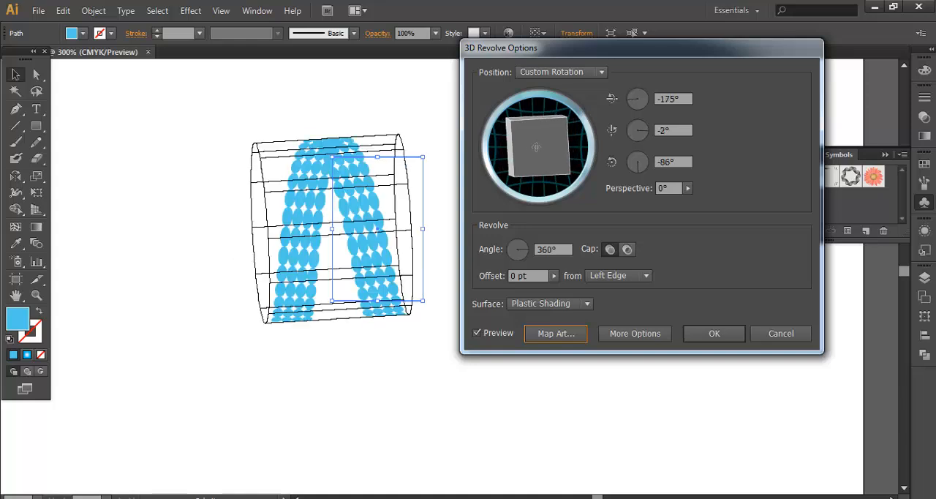
mouse_move(521, 136)
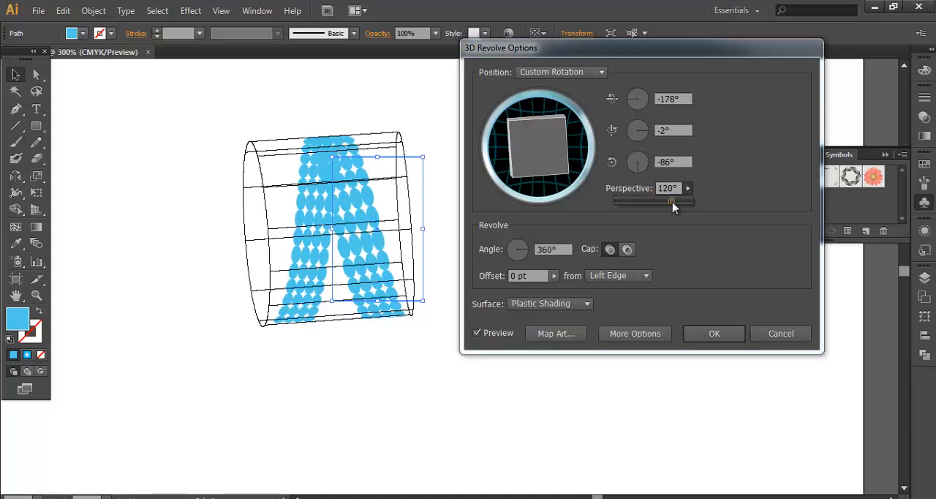
drag(670, 199, 671, 199)
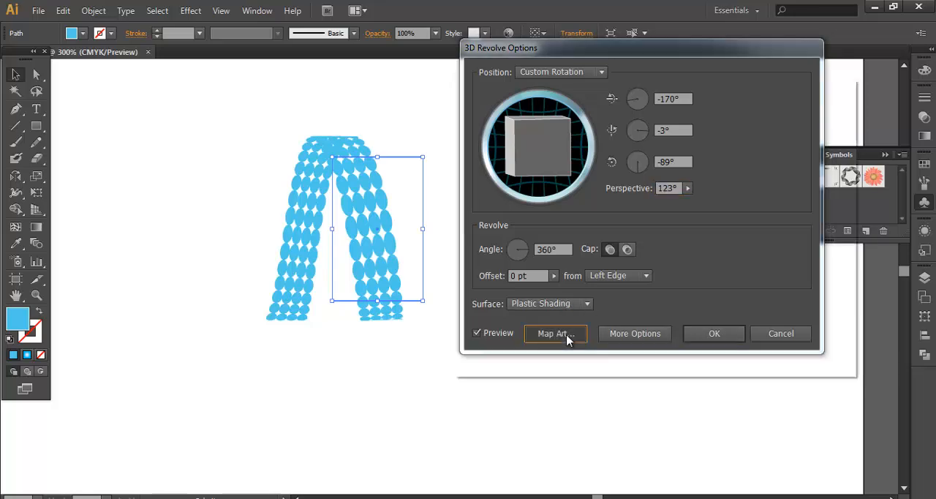
Enable Shade Artwork in Map Art and apply the finished 3D Revolve.
click(555, 334)
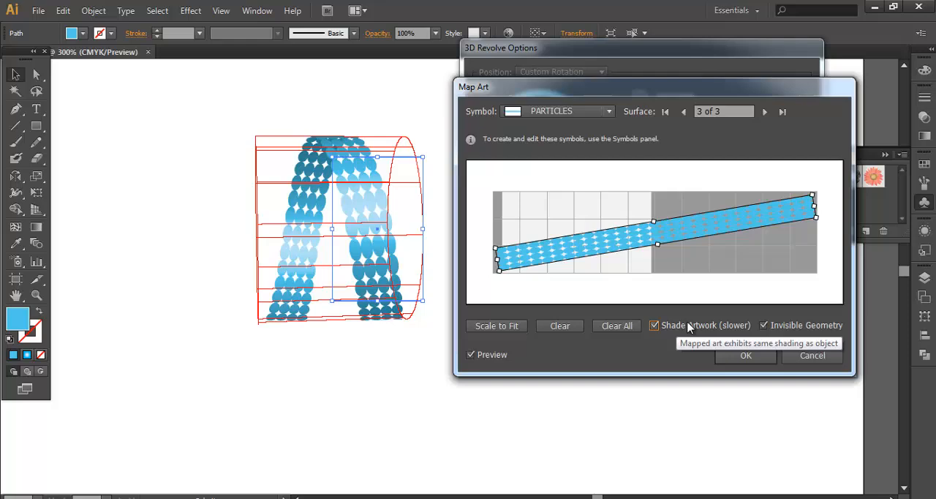
mouse_move(541, 322)
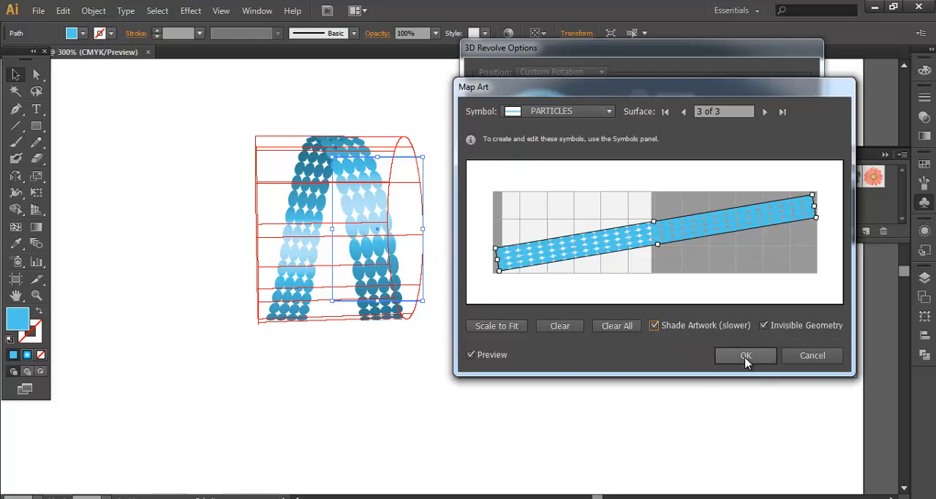
click(746, 356)
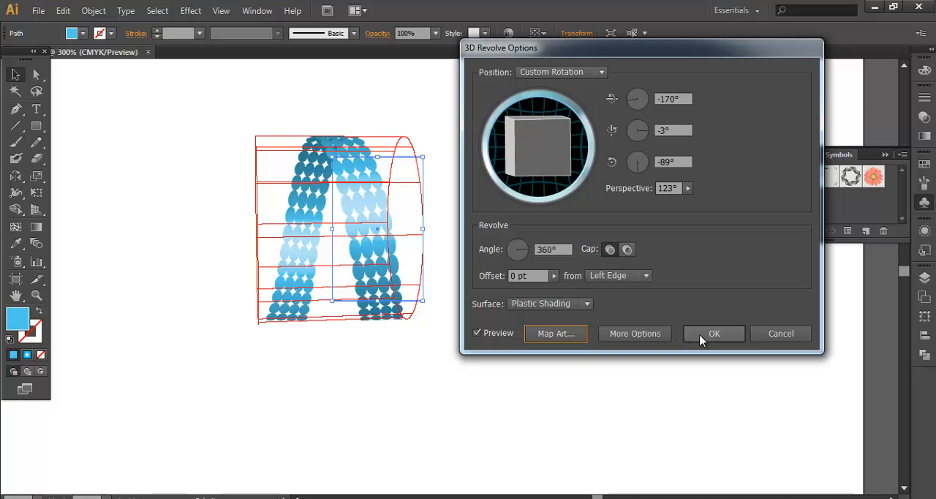
click(714, 333)
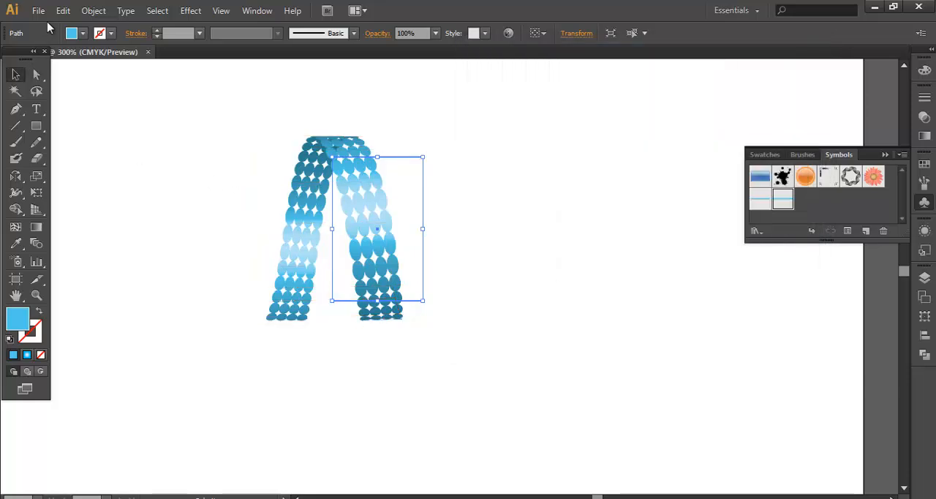
Expand Appearance of the 3D ribbon and slant it into an italic letter N.
click(93, 11)
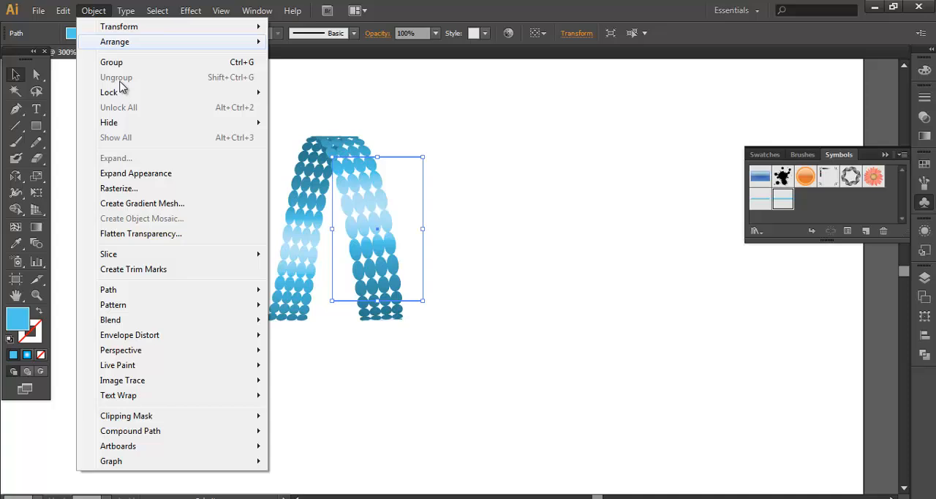
click(134, 173)
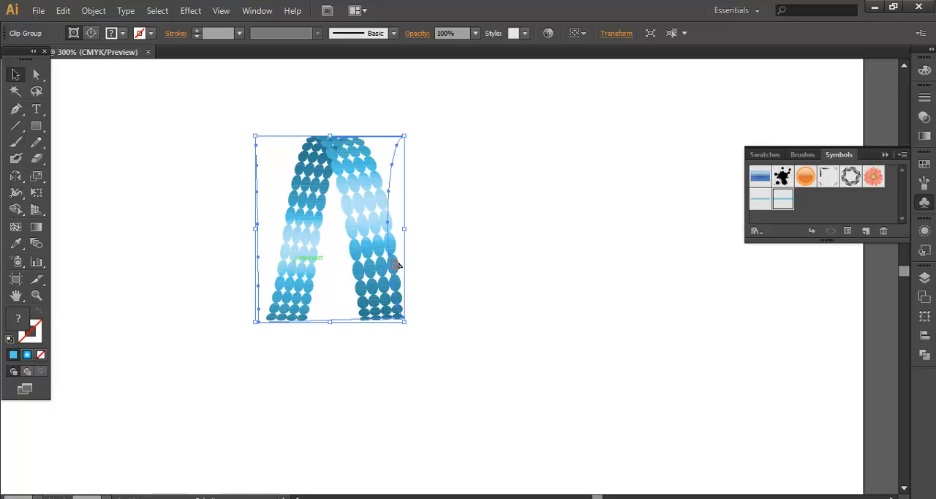
drag(395, 265, 612, 225)
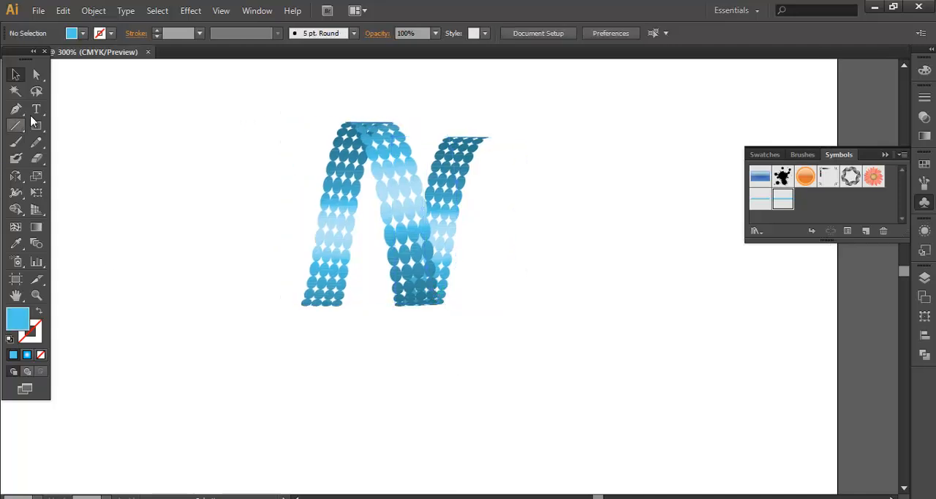
Type NICE below the N and fill it with blue #257399.
click(35, 109)
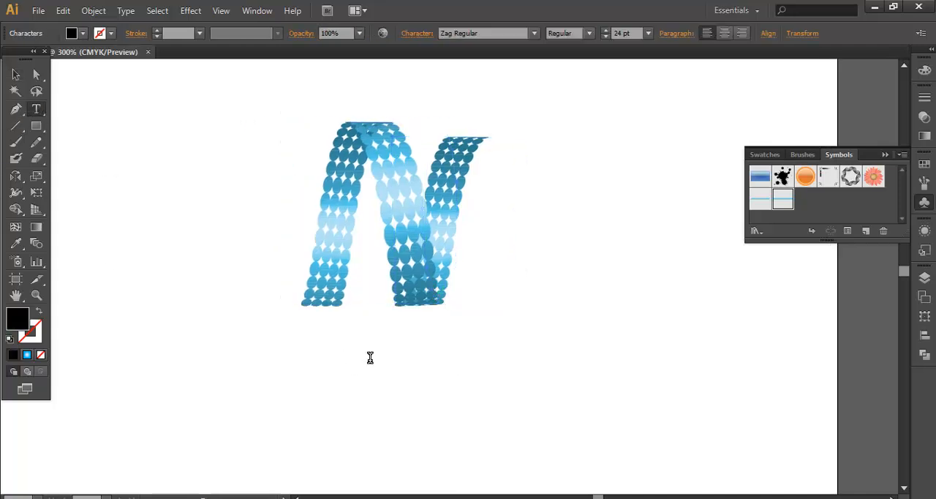
text(NICE)
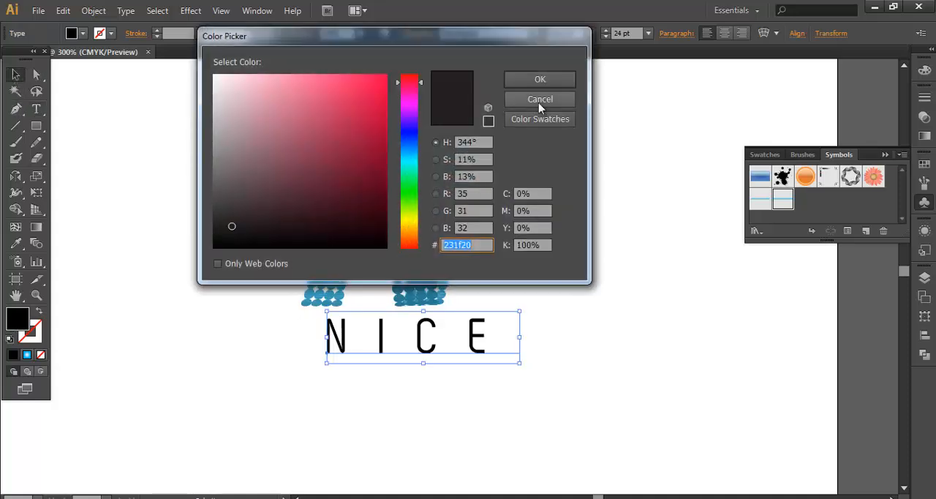
click(540, 99)
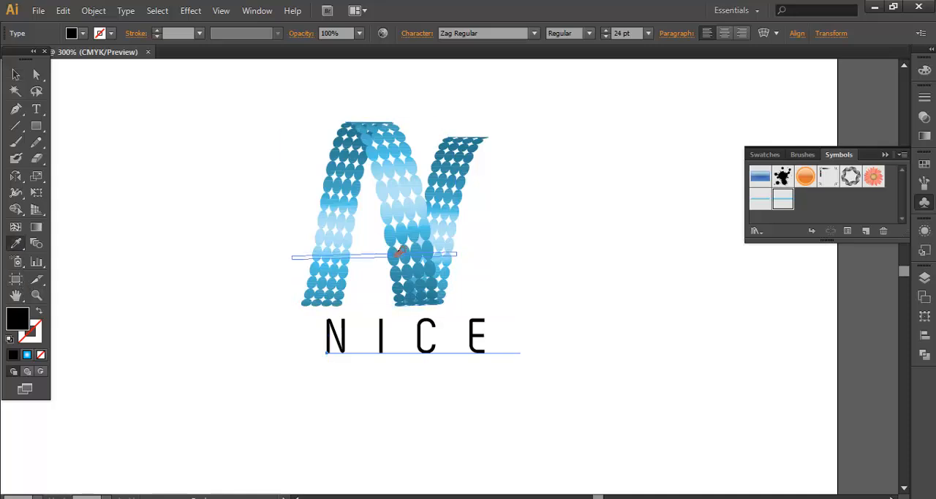
click(423, 336)
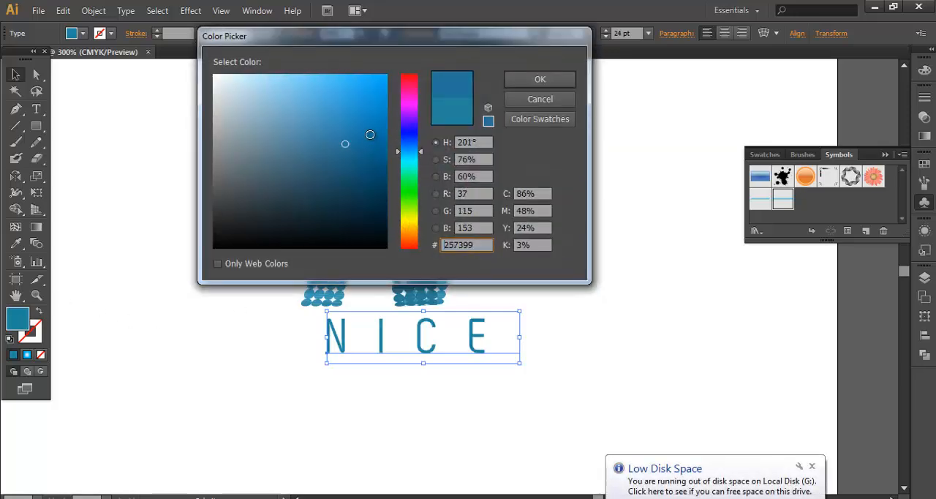
click(540, 78)
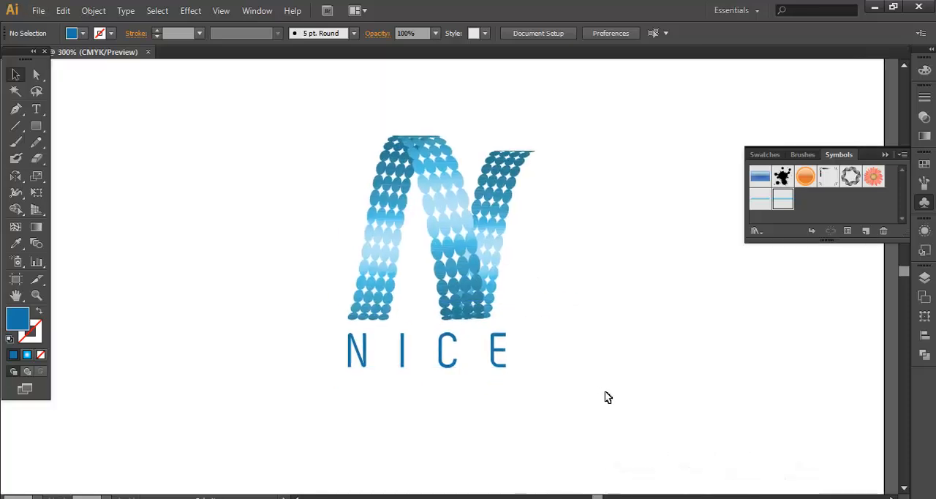
mouse_move(606, 389)
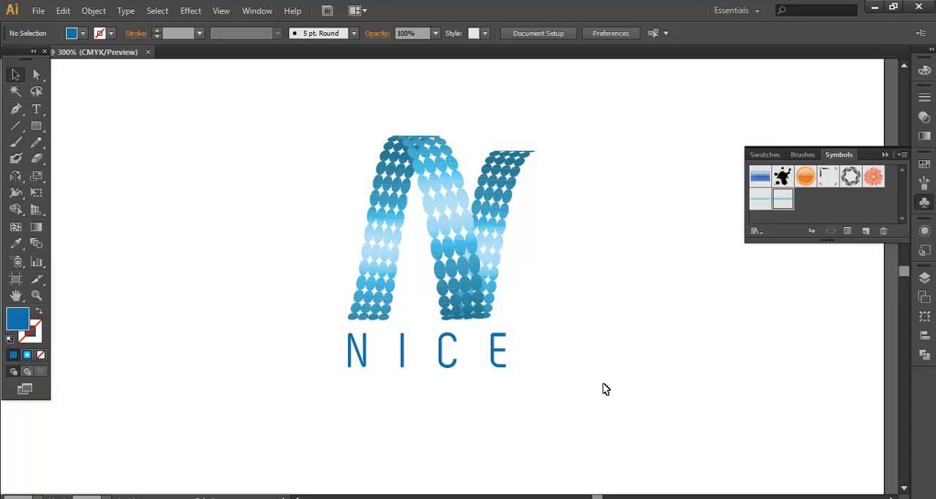
mouse_move(643, 434)
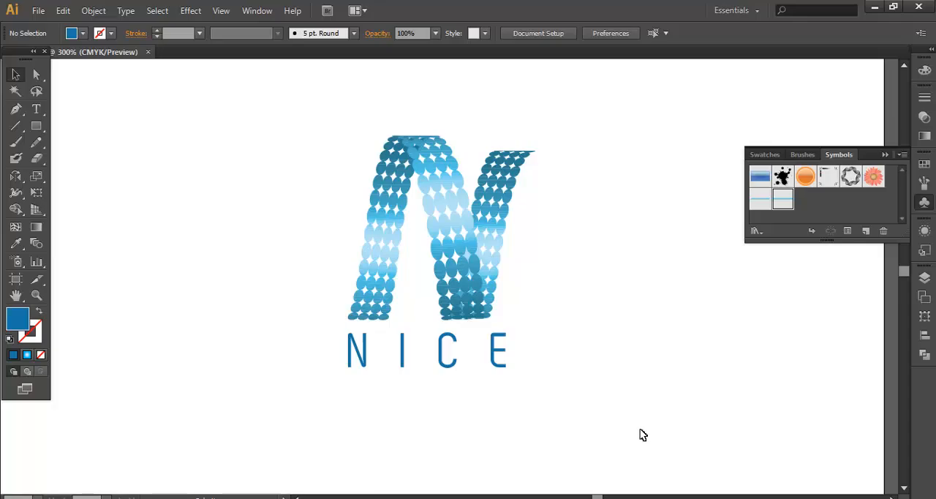